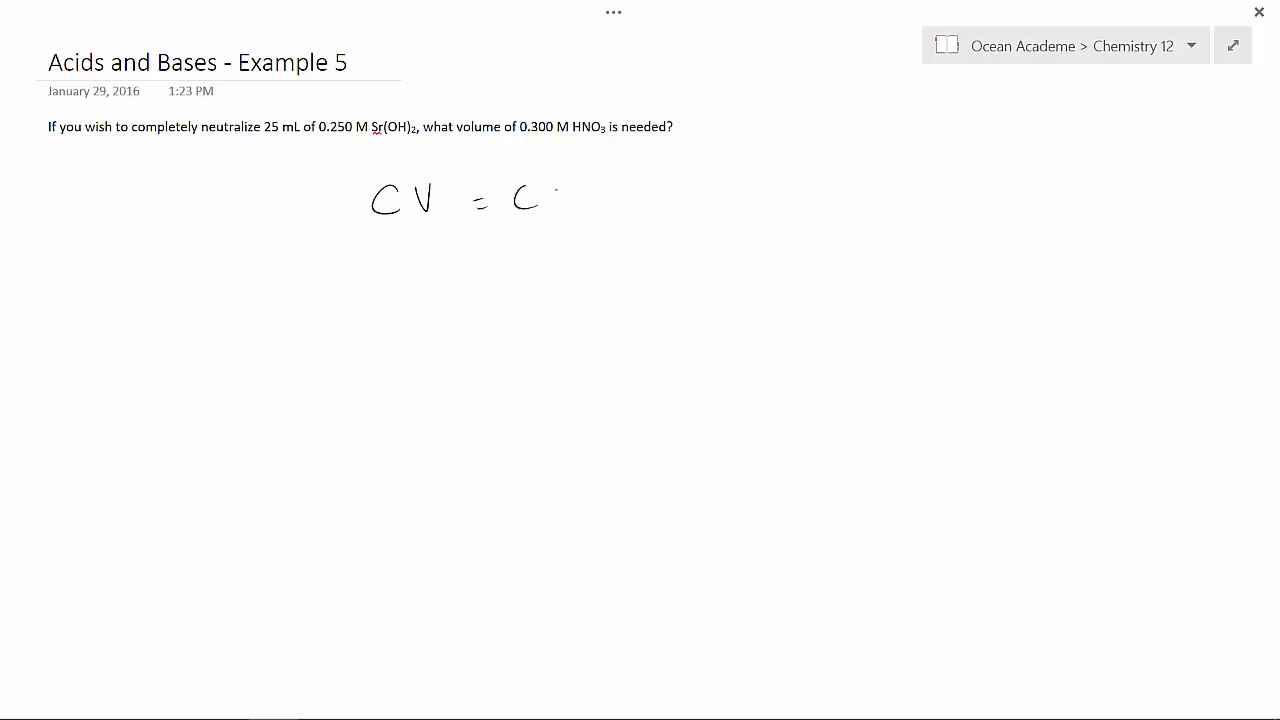
Step: Ink the V after the second C to finish the handwritten CV = CV
drag(555, 210, 575, 180)
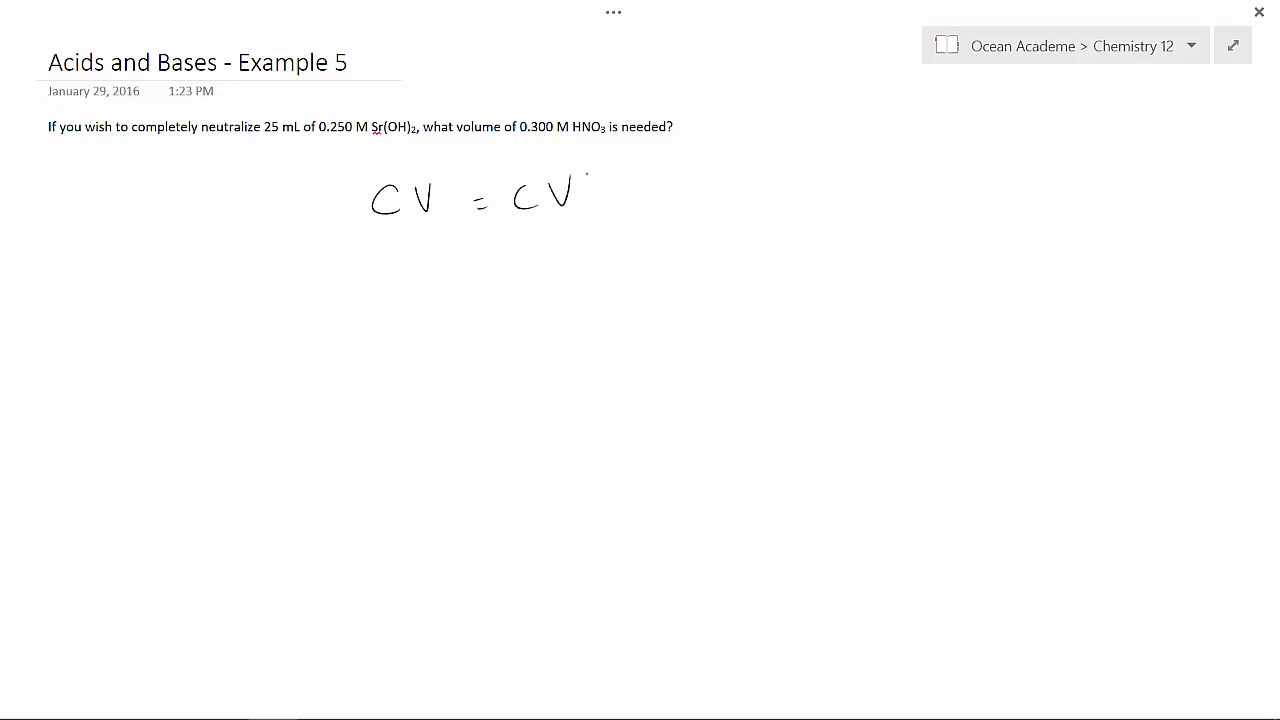
drag(285, 270, 330, 260)
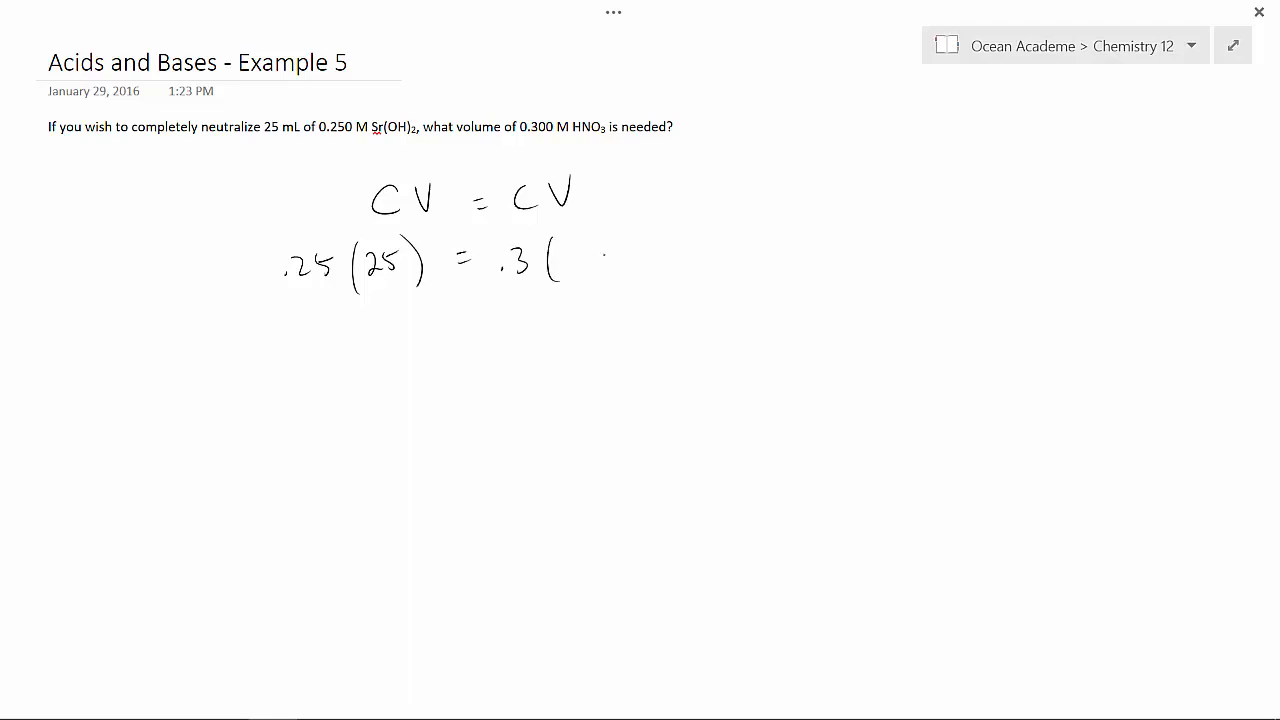
Step: Handwrite the V inside the parentheses to complete .25(25) = .3(V)
drag(568, 240, 578, 270)
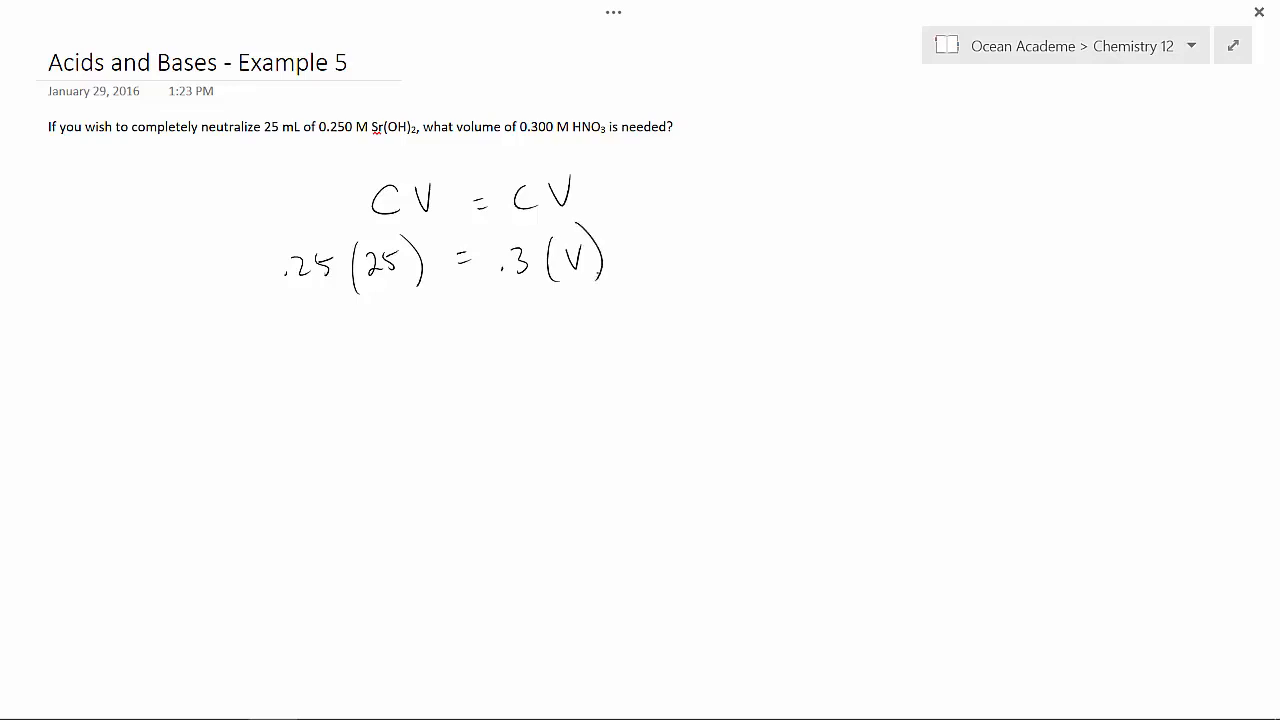
drag(400, 150, 425, 140)
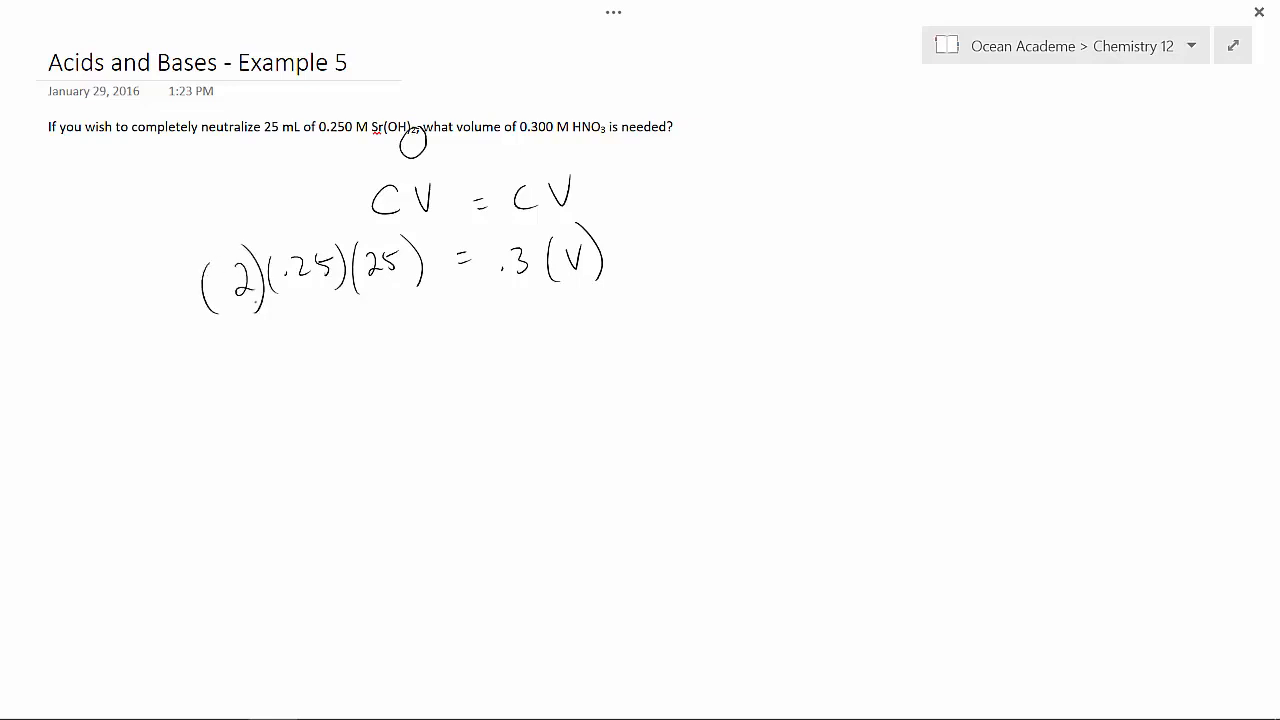
Step: Draw an equals sign on the new line below the substitution
drag(460, 335, 475, 340)
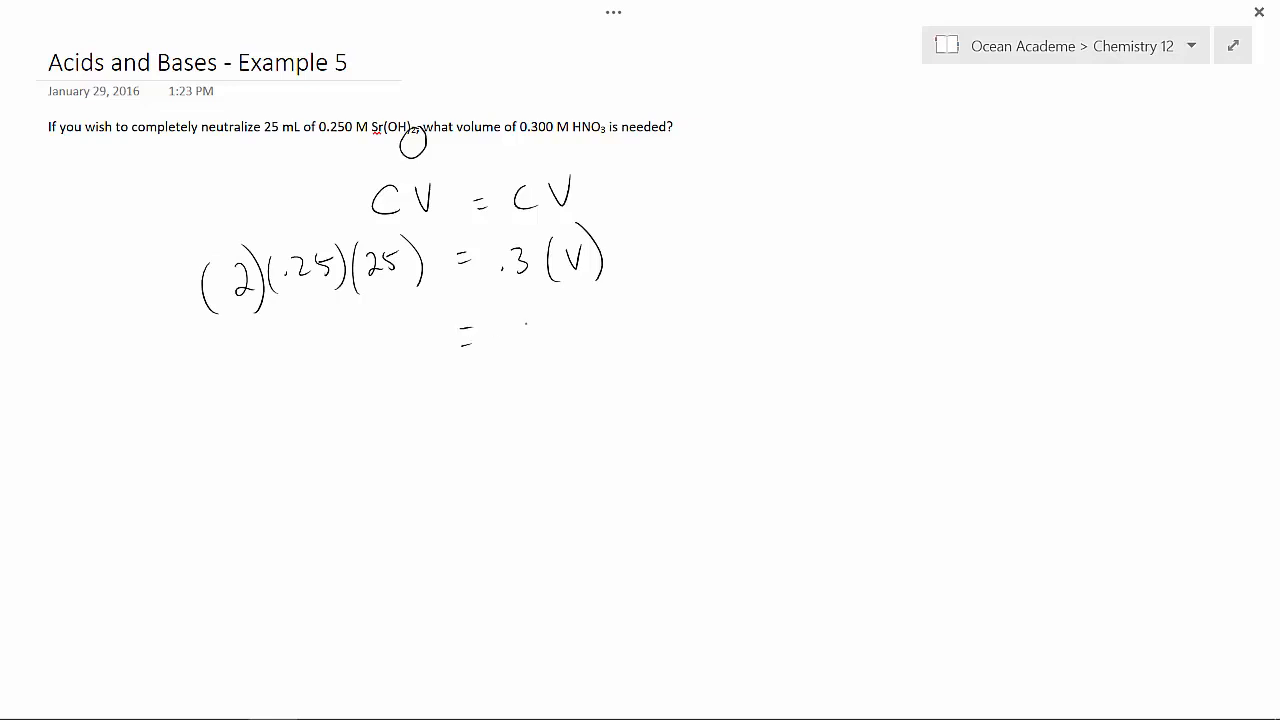